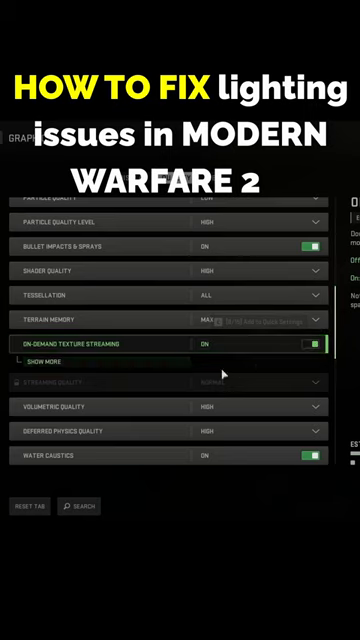
- Expand Show More under On-Demand Texture Streaming to expose the Allocated Texture Cache Size slider at 32
left_click(50, 360)
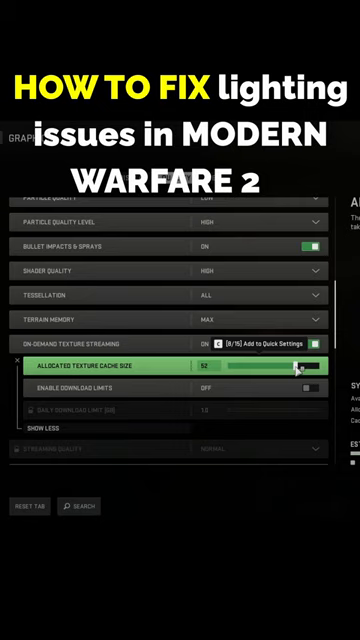
mouse_move(290, 372)
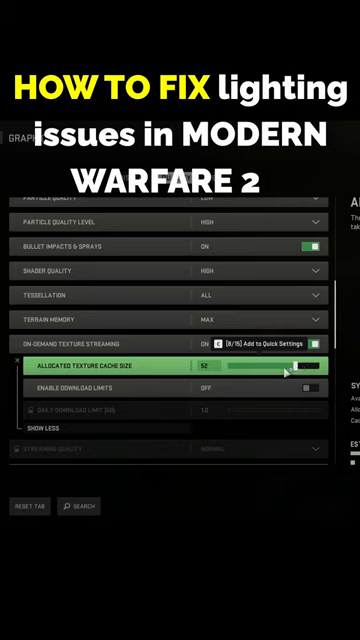